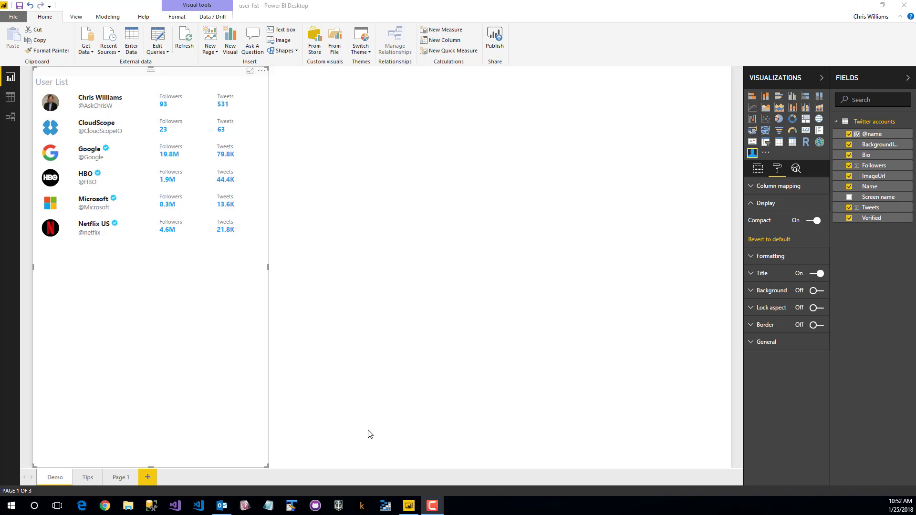
mouse_move(151, 279)
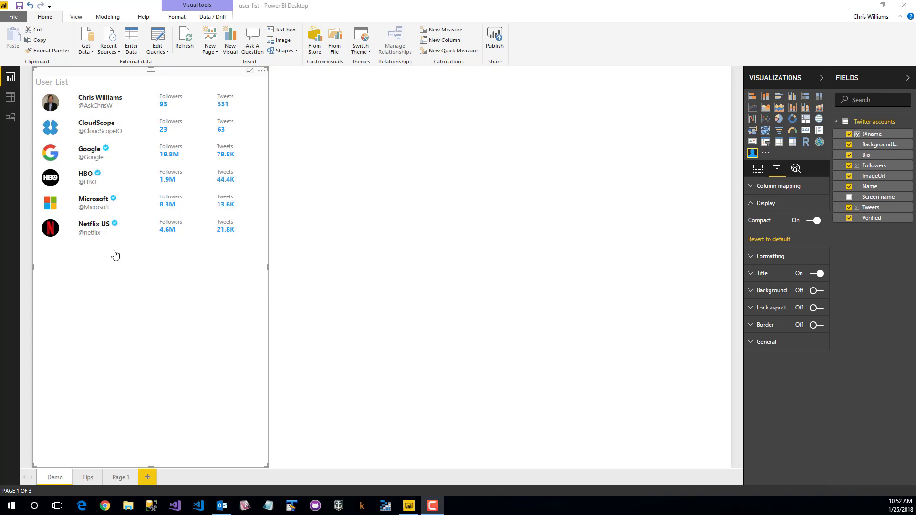
mouse_move(205, 250)
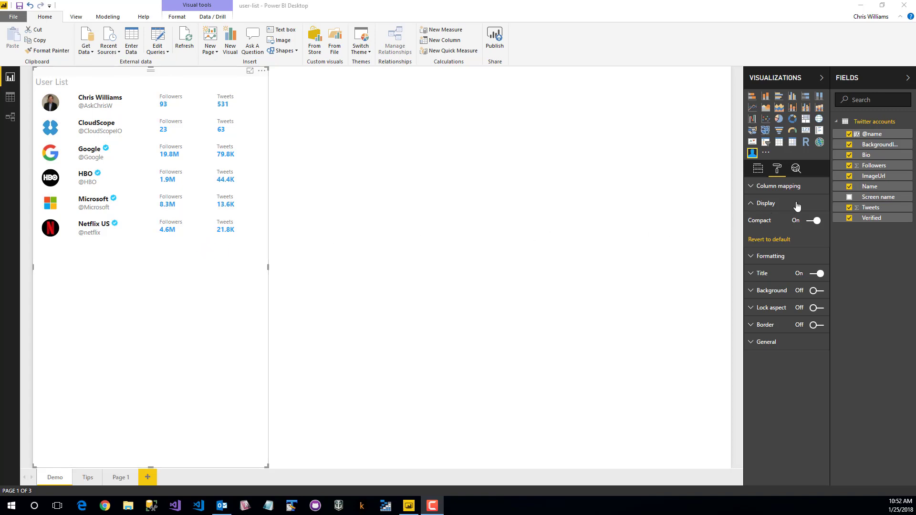
- Turn the Display Compact toggle off for the Demo page's User List visual
click(811, 221)
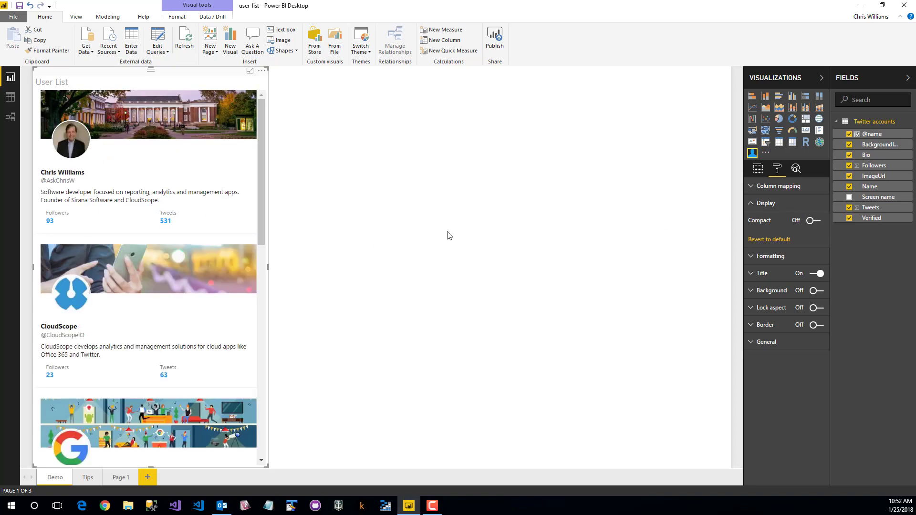
mouse_move(428, 237)
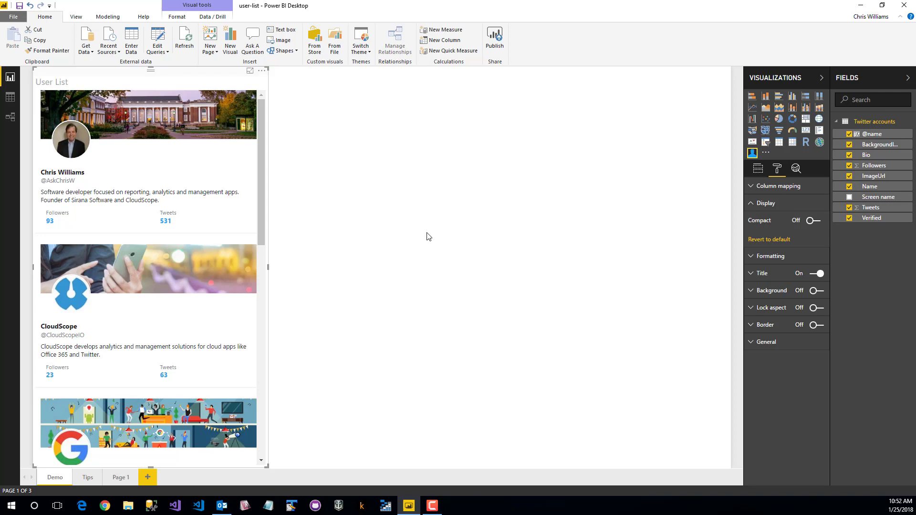
mouse_move(367, 445)
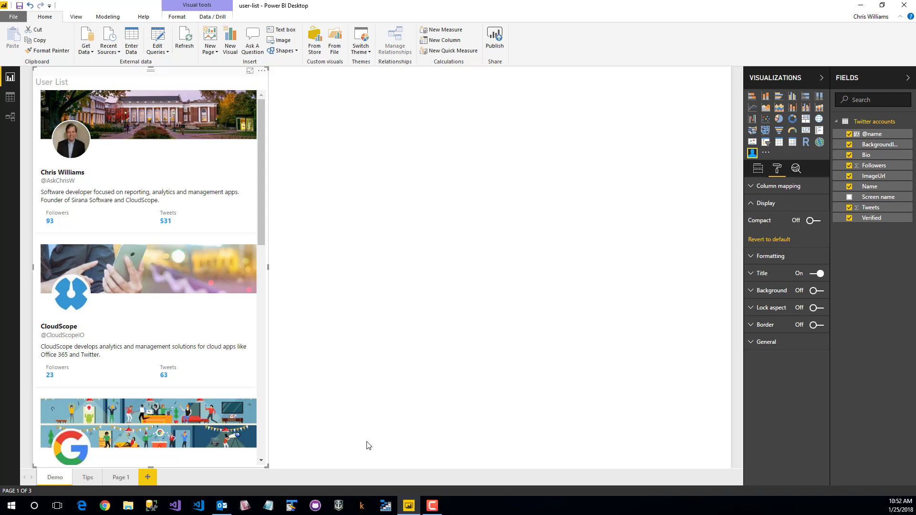
click(121, 478)
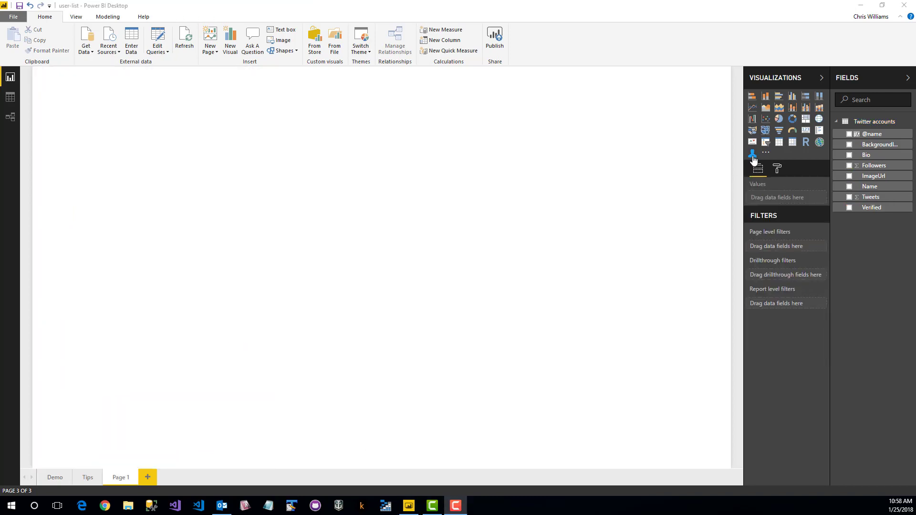
click(752, 154)
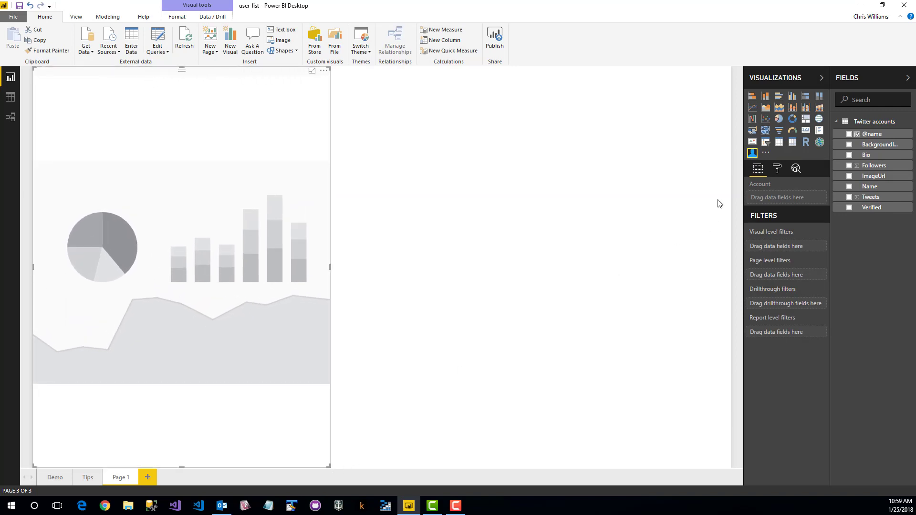
drag(871, 133, 786, 198)
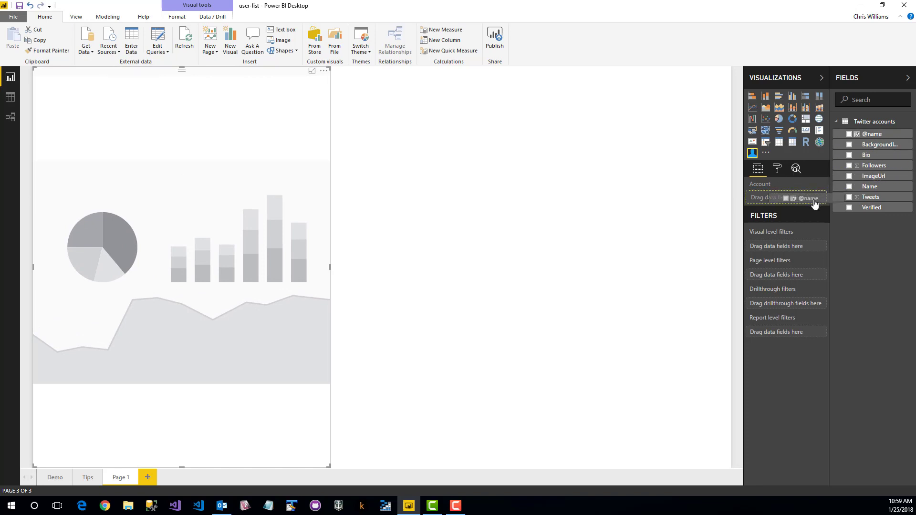
- Add BackgroundImageUrl, Bio, Followers, ImageUrl, Name, Tweets and Verified to the visual
click(849, 133)
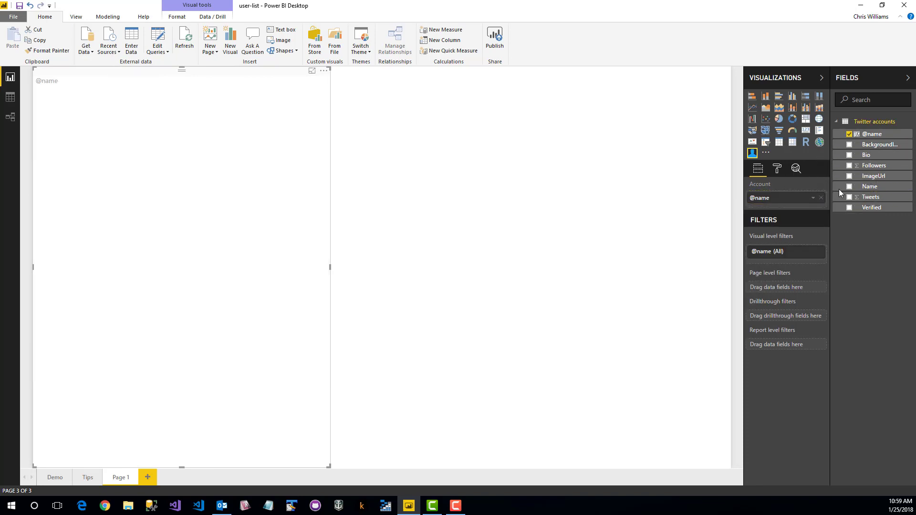
click(849, 154)
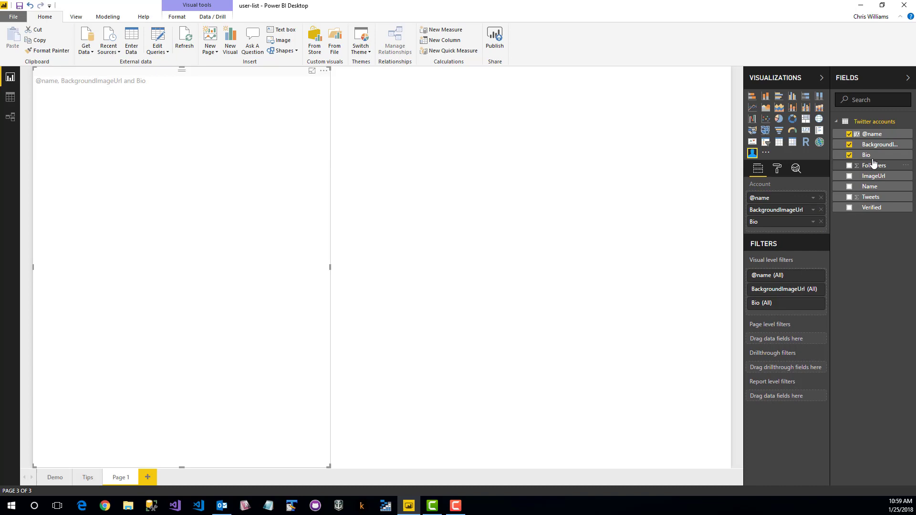
click(849, 165)
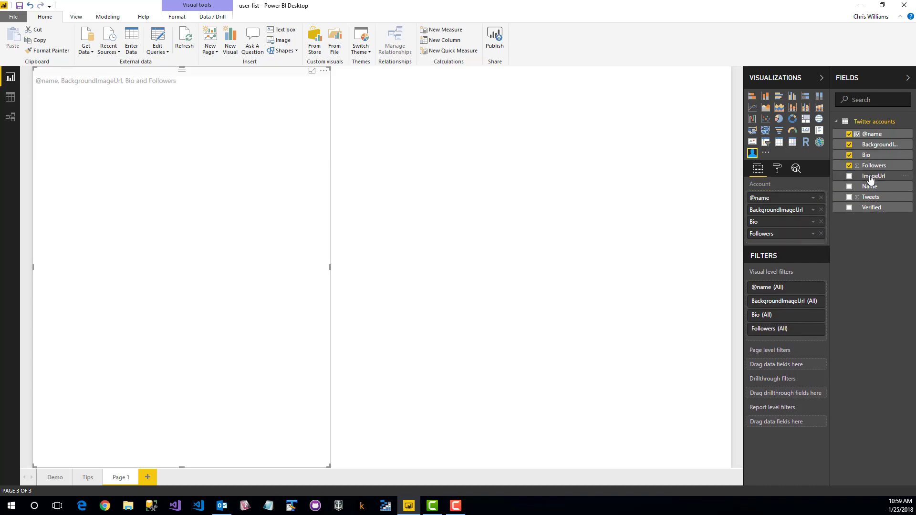
click(849, 176)
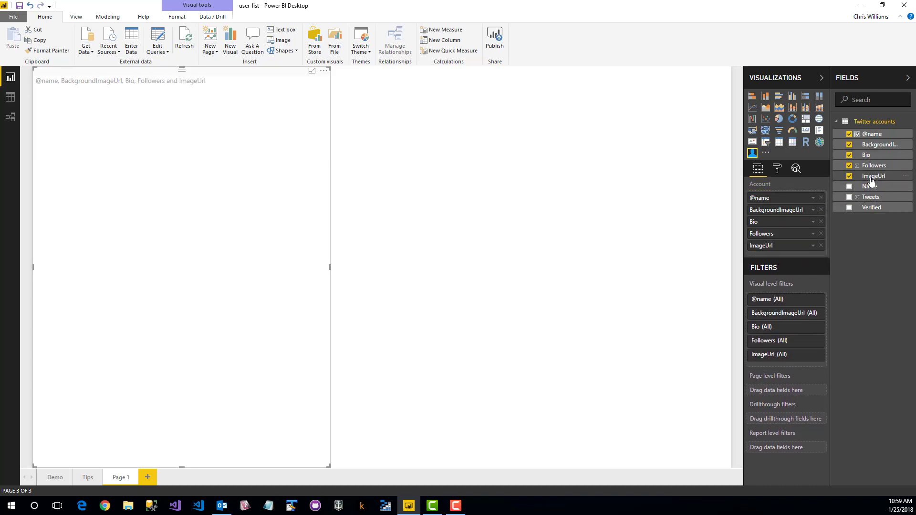
click(849, 187)
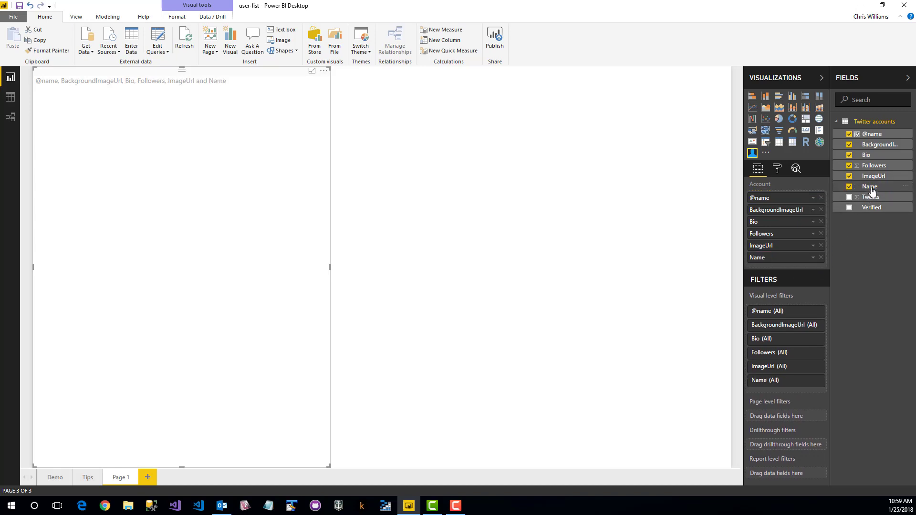
click(849, 197)
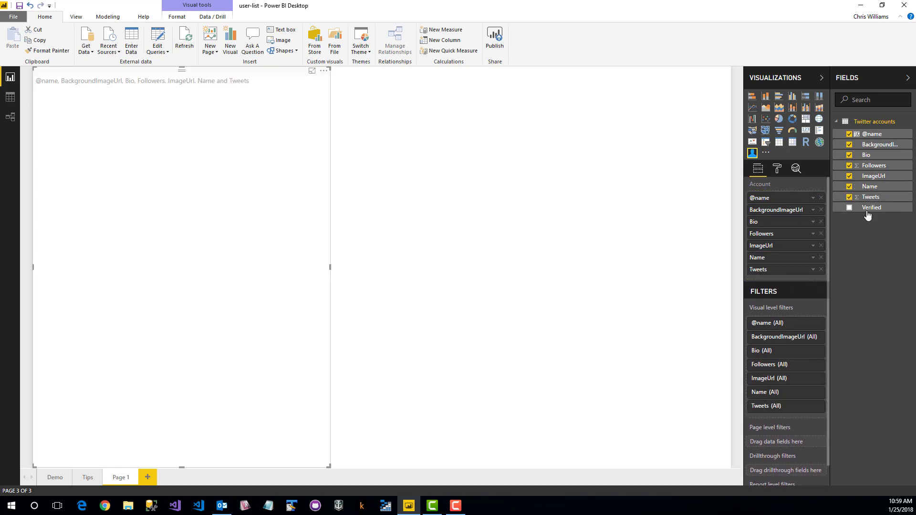
click(849, 206)
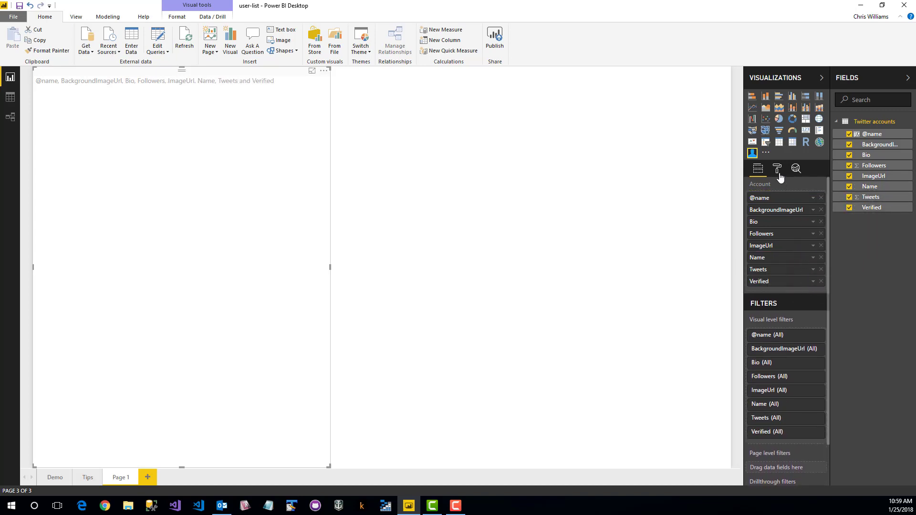
click(777, 169)
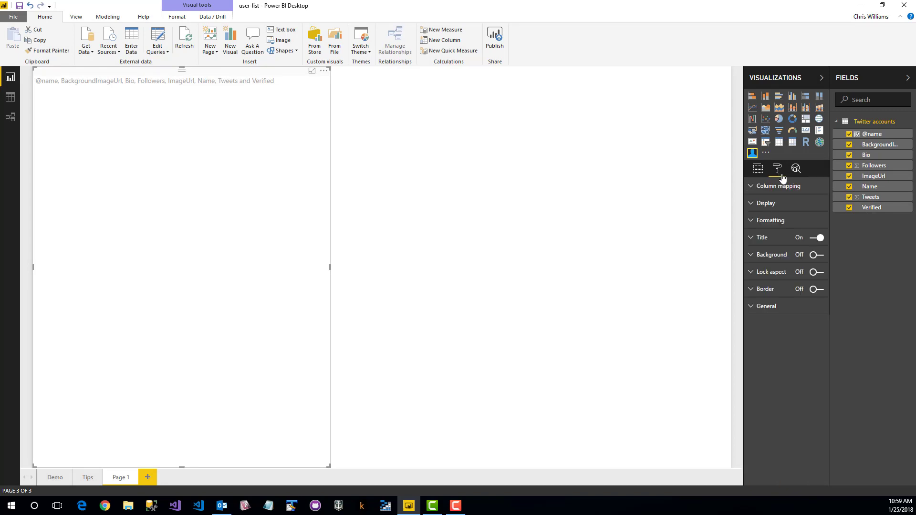
click(776, 186)
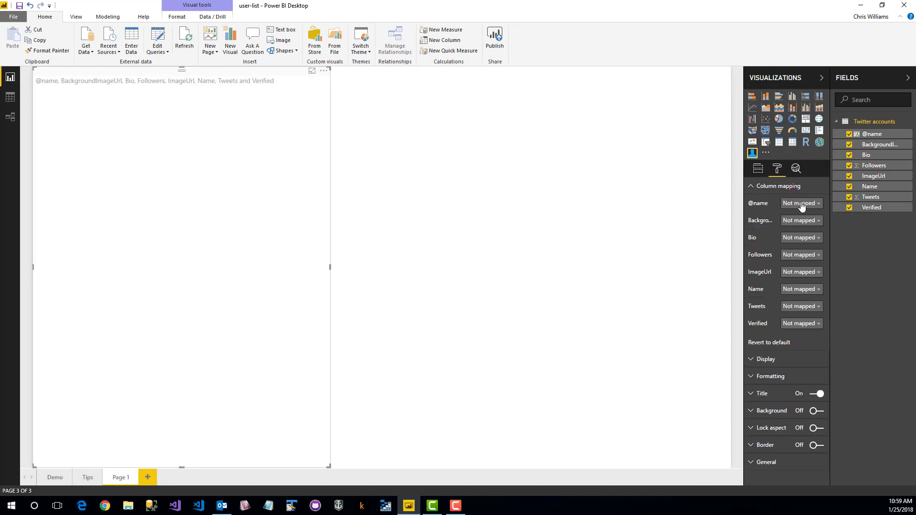
click(801, 203)
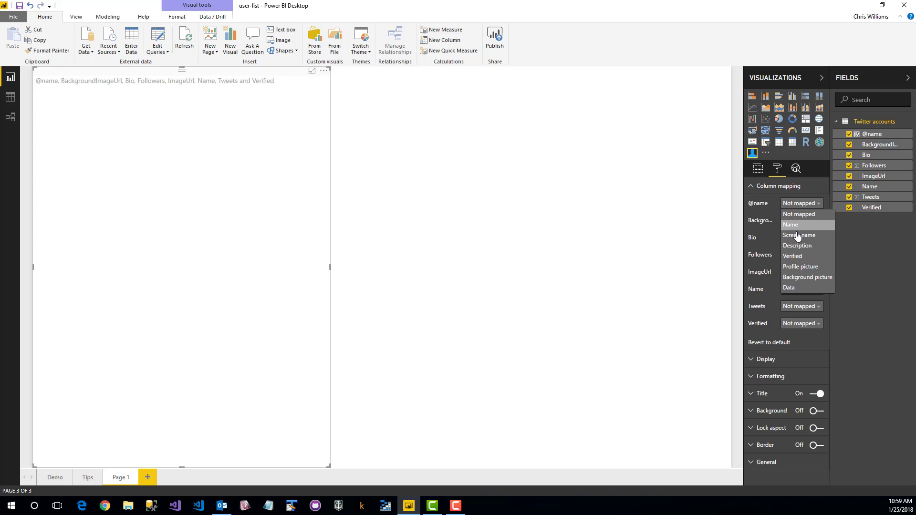
click(799, 235)
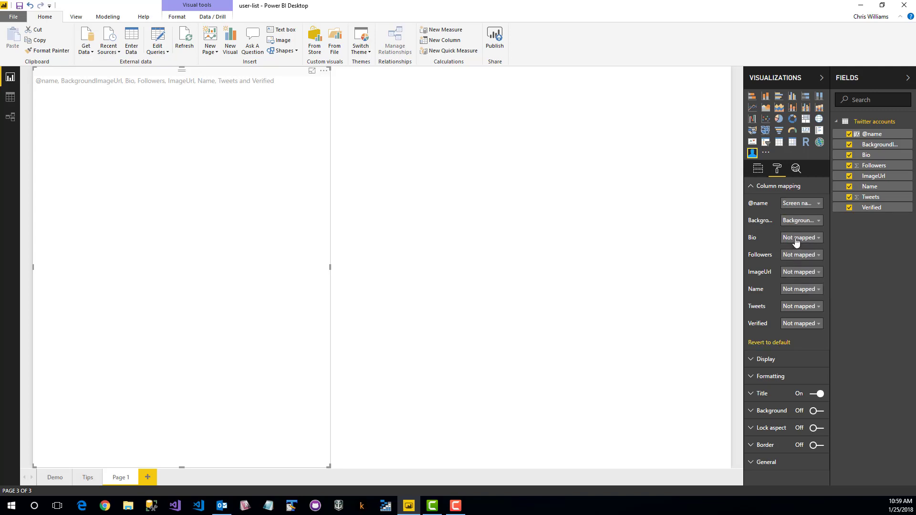
click(797, 237)
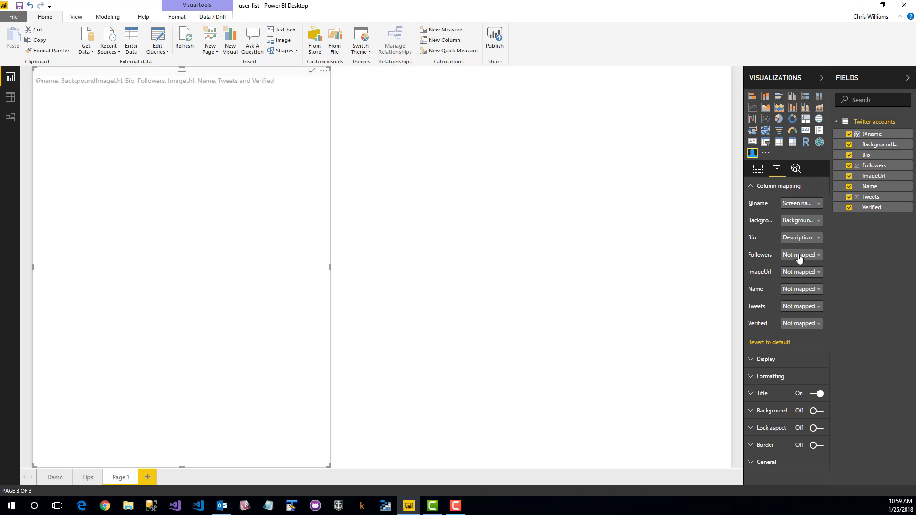
- Map ImageUrl to Profile picture, Name to Name, and Verified to Verified
click(800, 255)
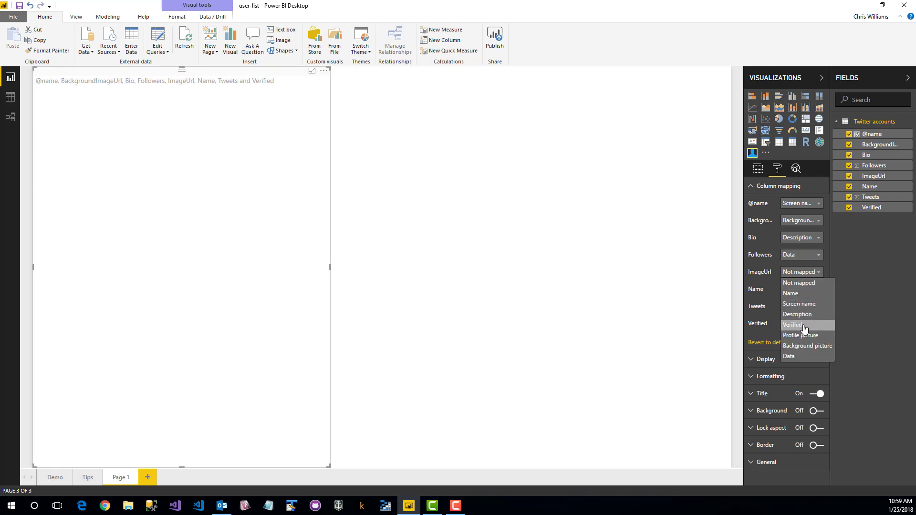
click(799, 335)
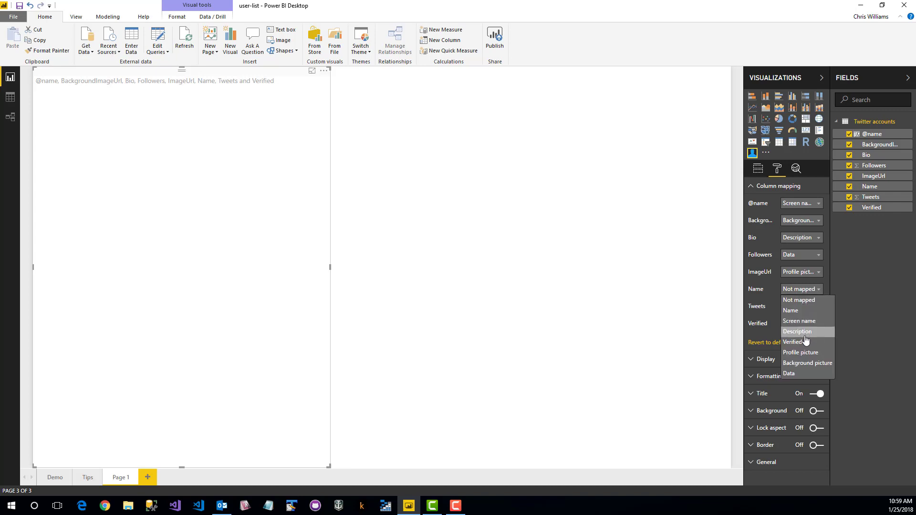
click(791, 310)
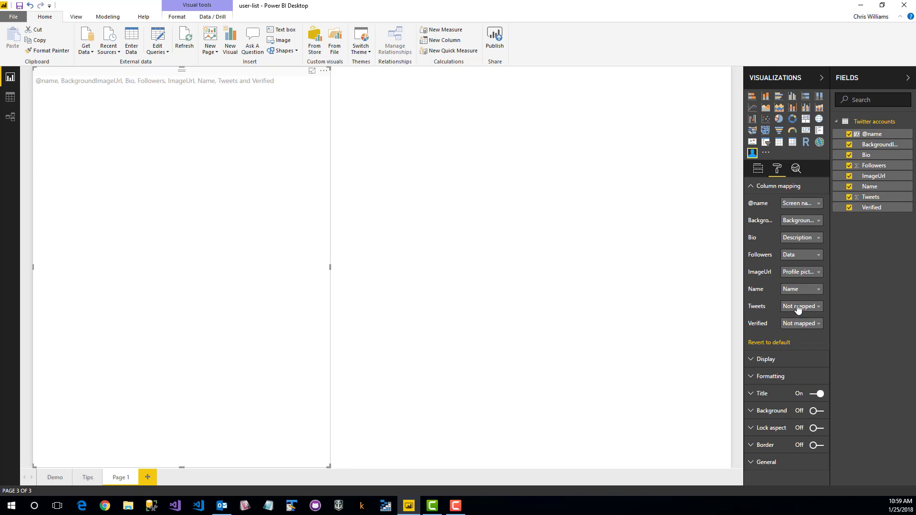
click(799, 305)
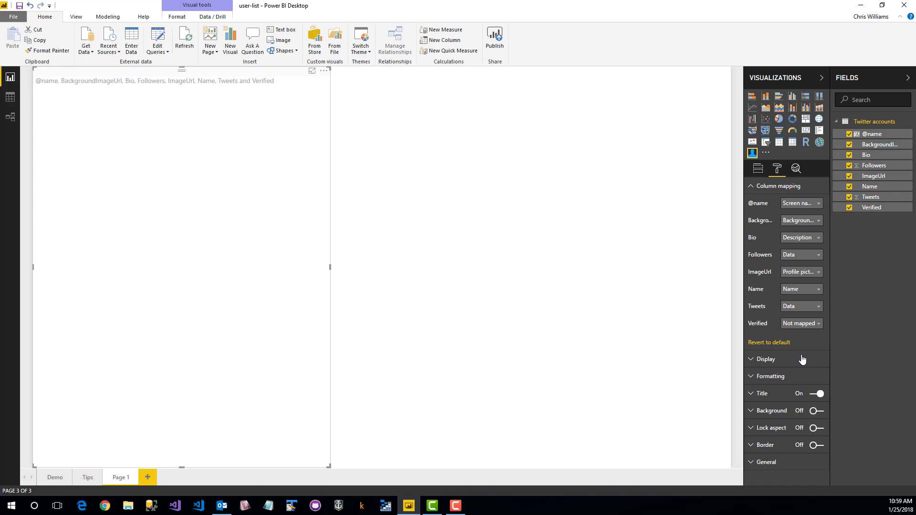
click(801, 323)
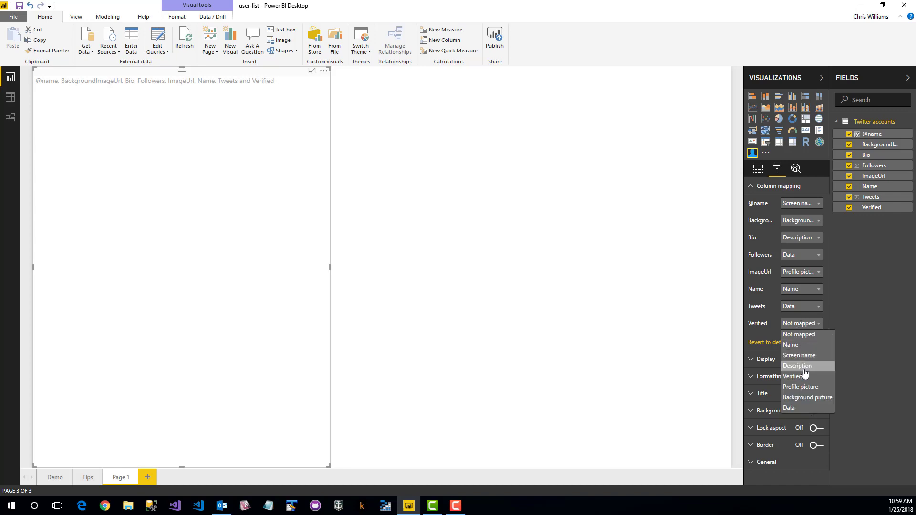
click(797, 375)
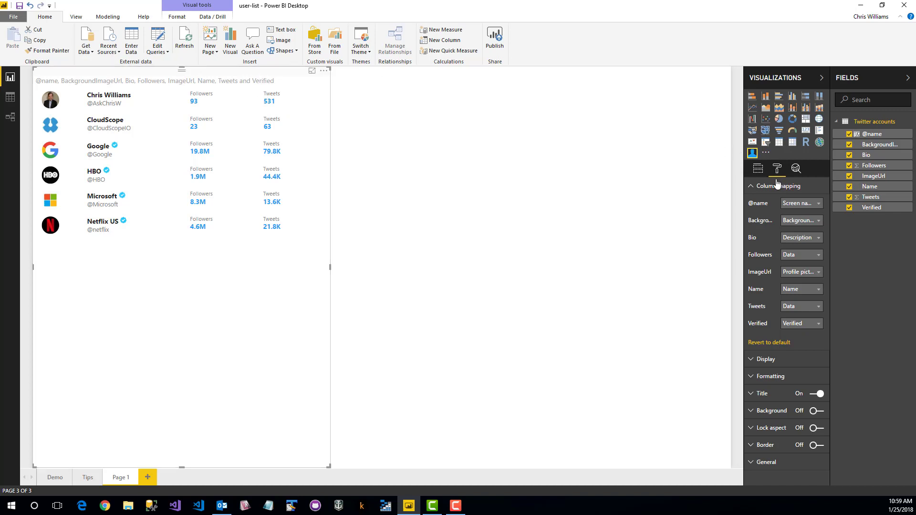
- Turn the Display section's Compact toggle off for the Page 1 visual
click(763, 359)
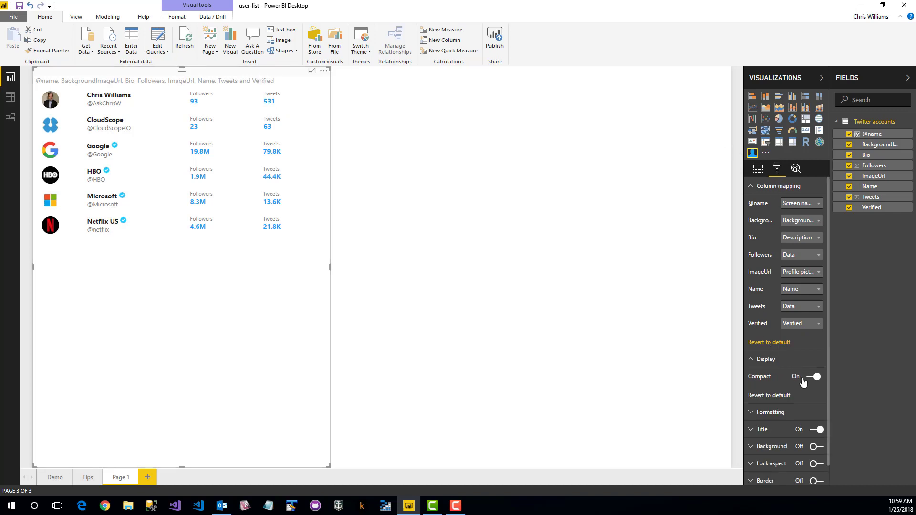
click(811, 377)
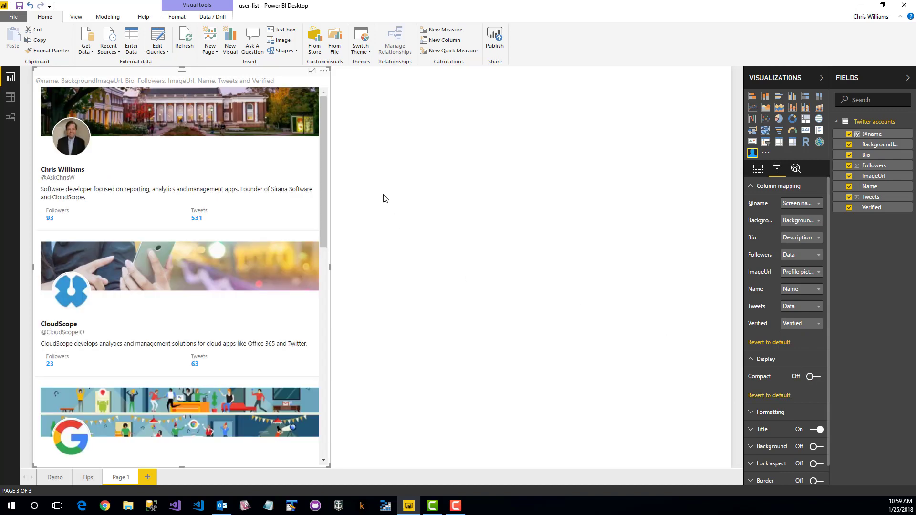
mouse_move(383, 169)
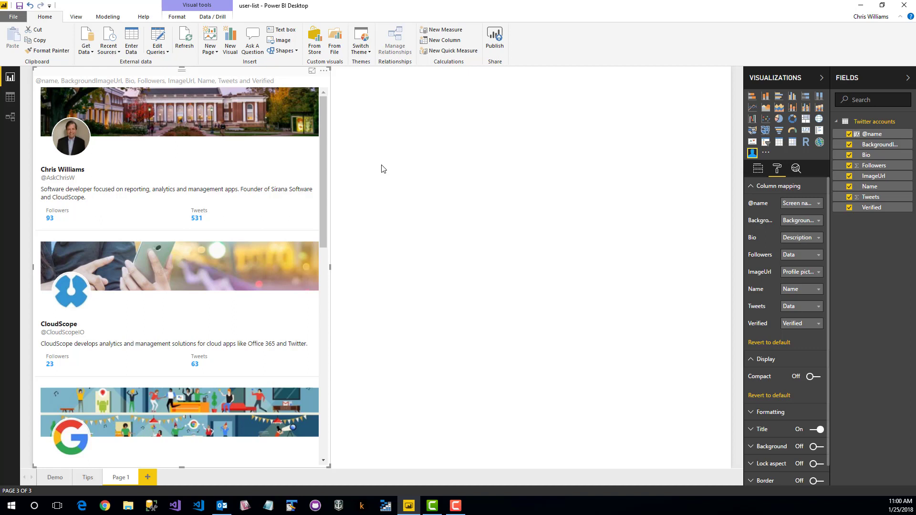
mouse_move(283, 180)
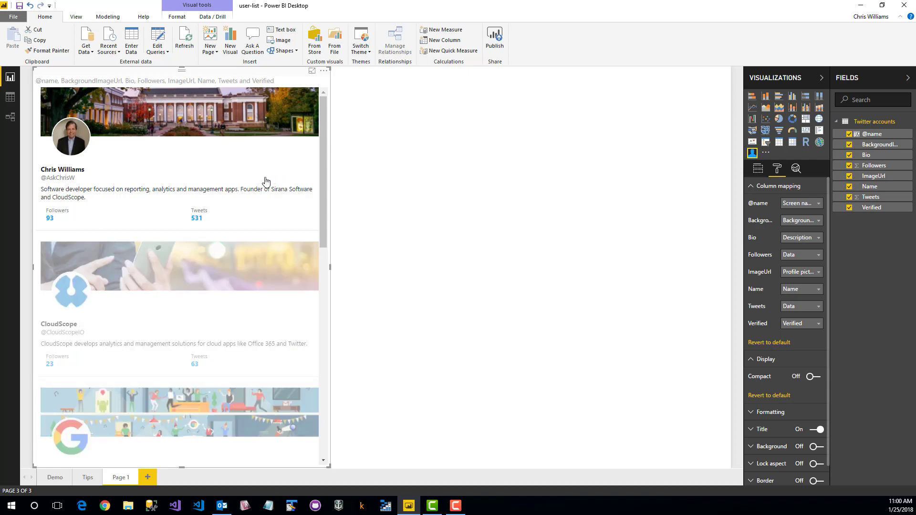
mouse_move(273, 179)
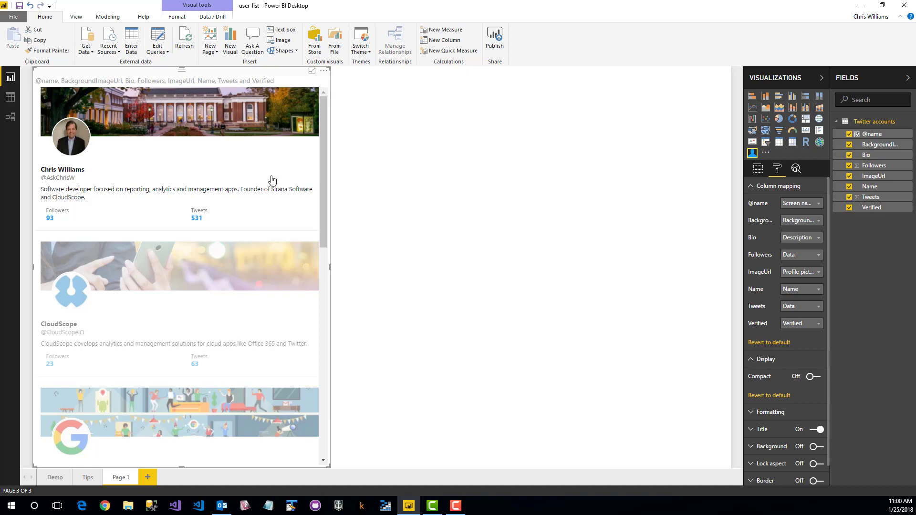